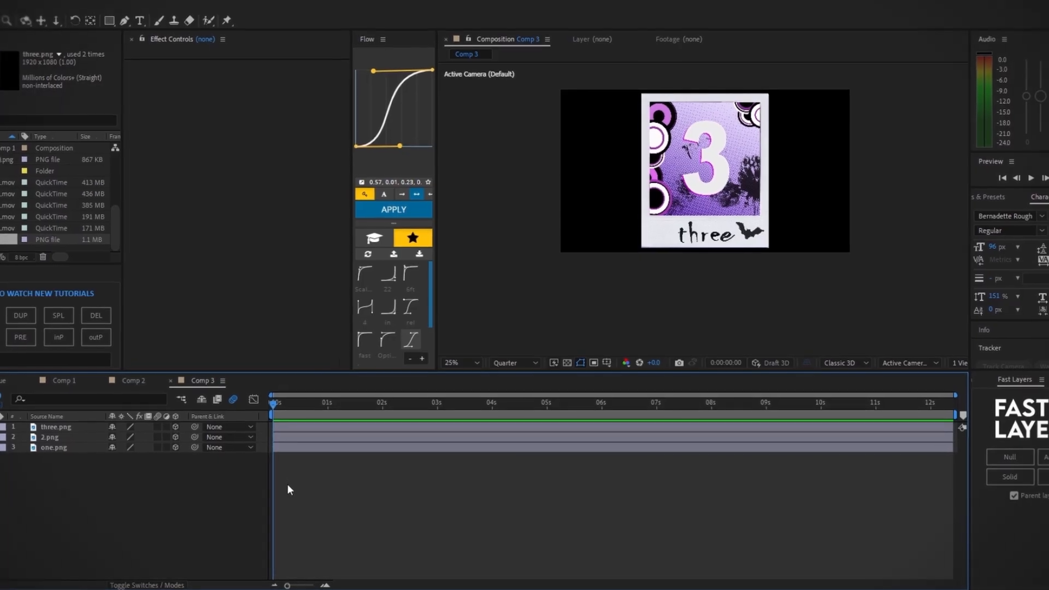
Add Camera 1, a two-node camera with the 28mm preset, to Comp 3.
key("ctrl+alt+shift+c")
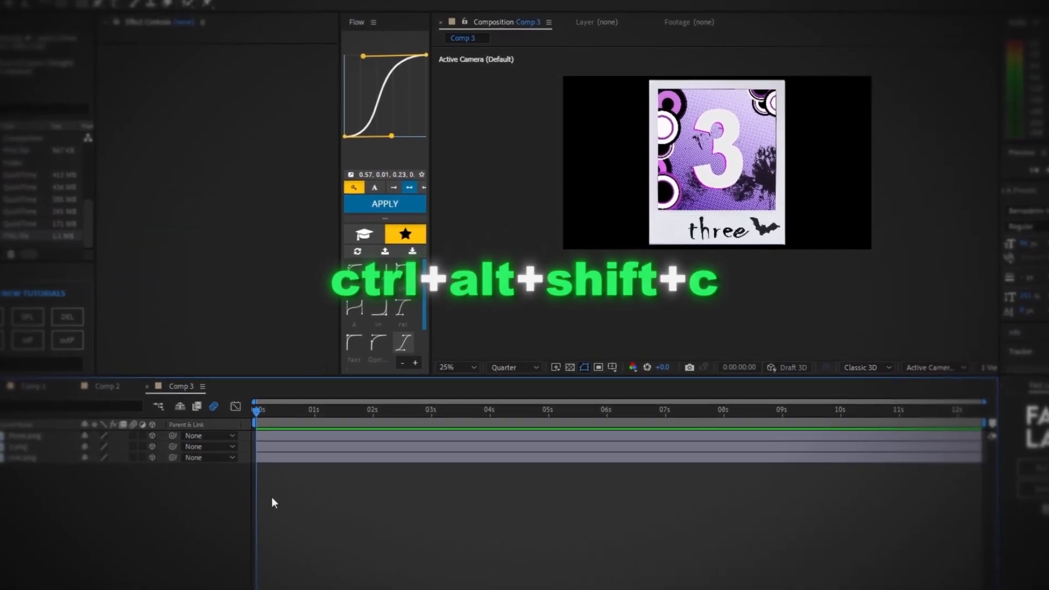
key("ctrl+alt+shift+c")
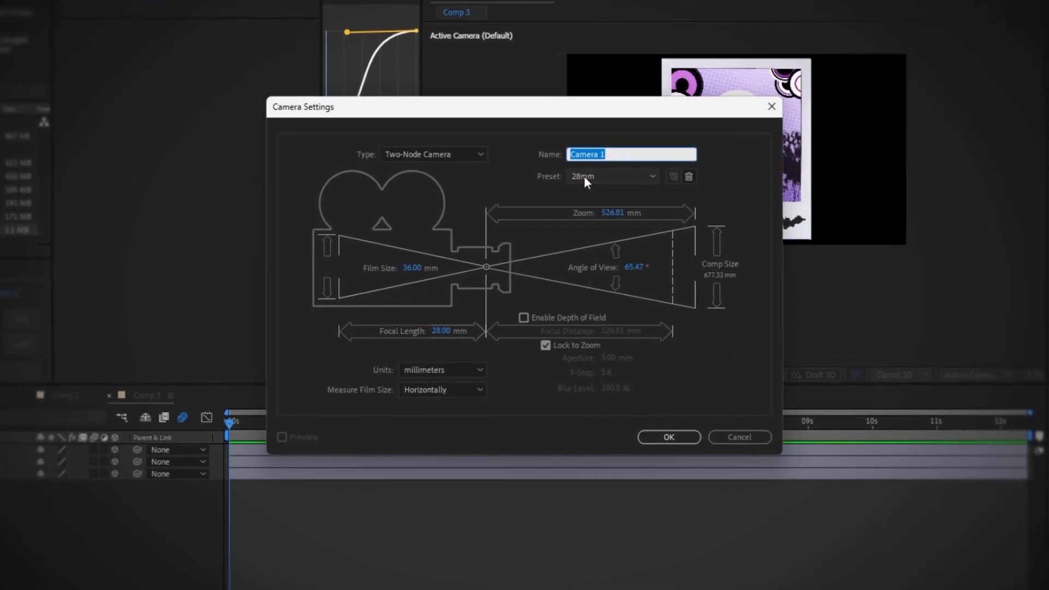
left_click(611, 176)
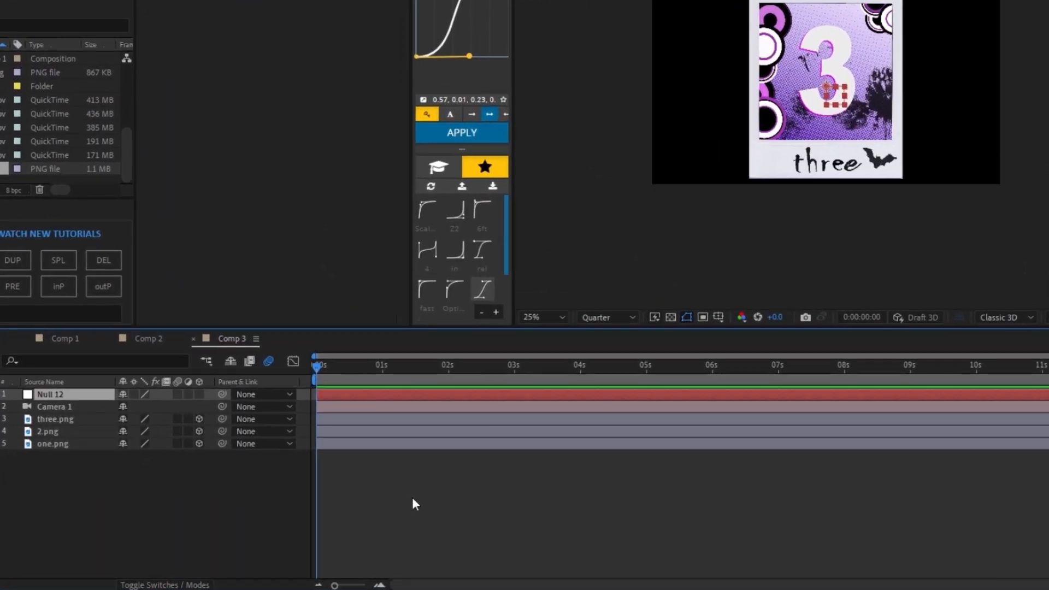
Add a null object and duplicate it to create Null 12 through Null 15.
key("ctrl+alt+shift+y")
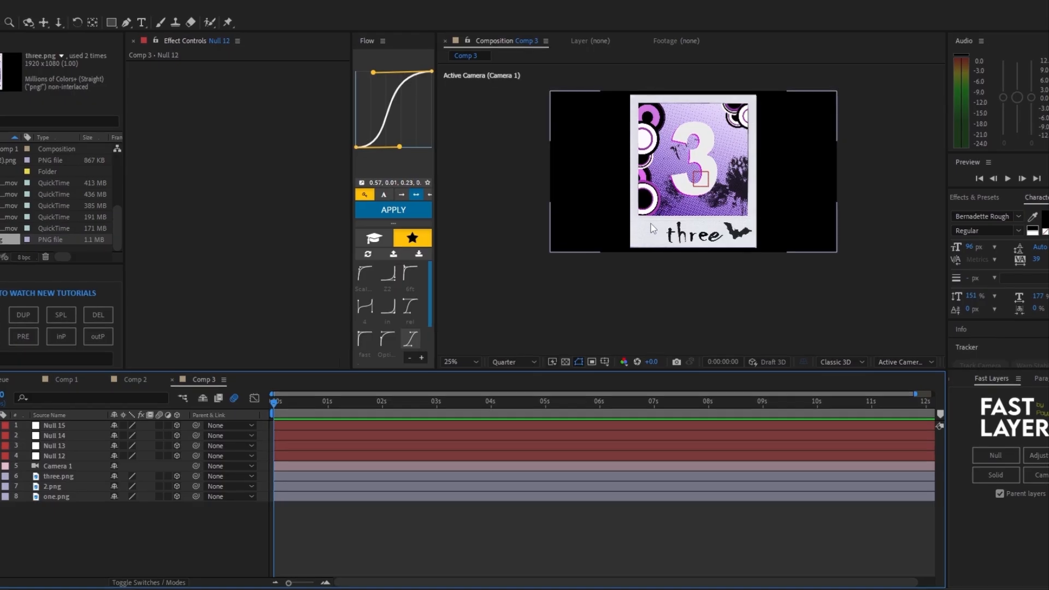
In Custom View 1, spread the one, two and three cards across depths, then return to Active Camera.
left_click(901, 361)
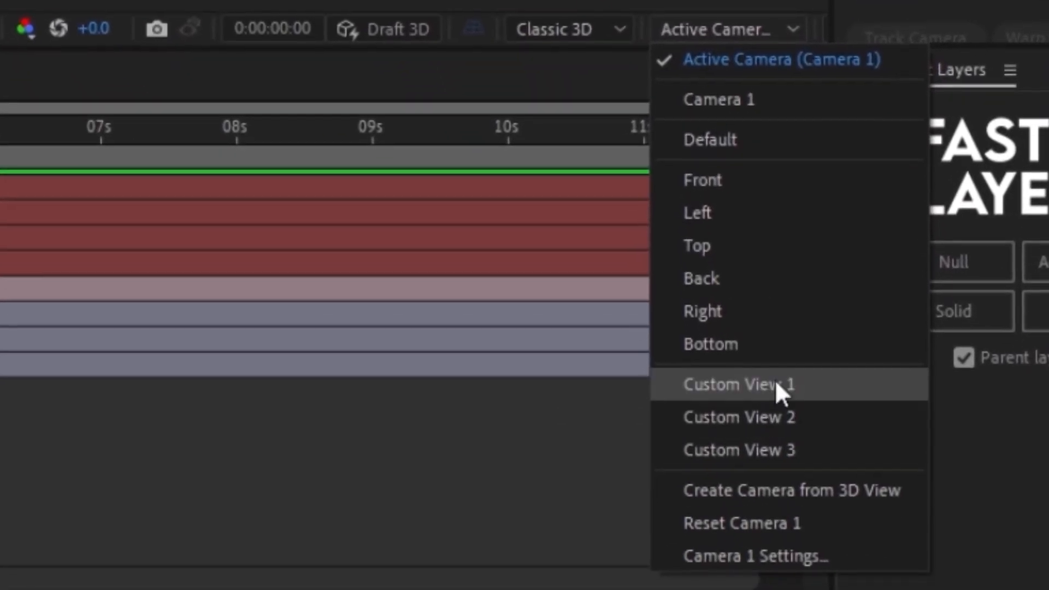
left_click(738, 384)
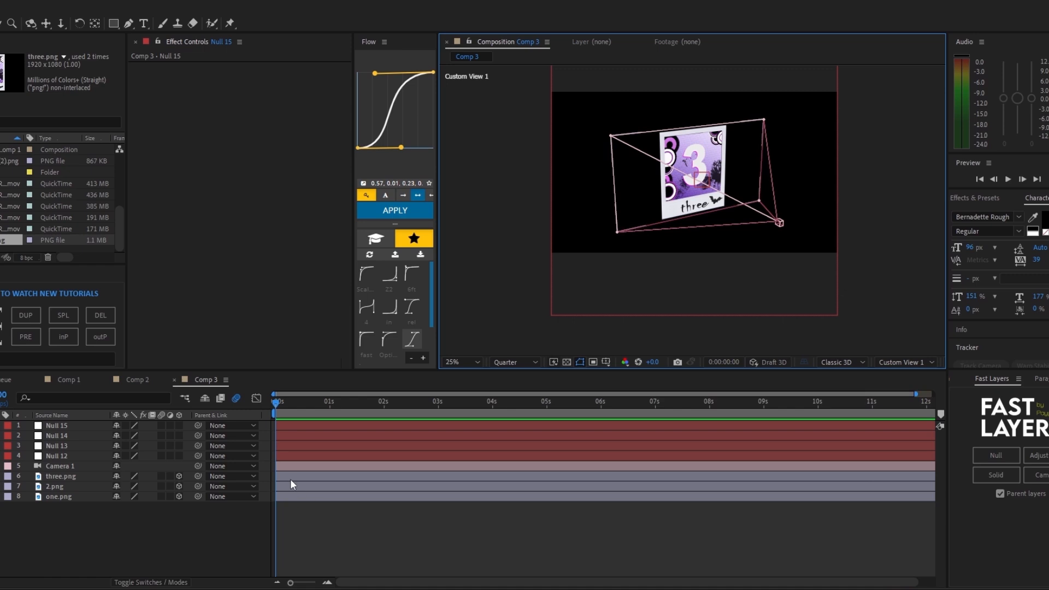
left_click(60, 475)
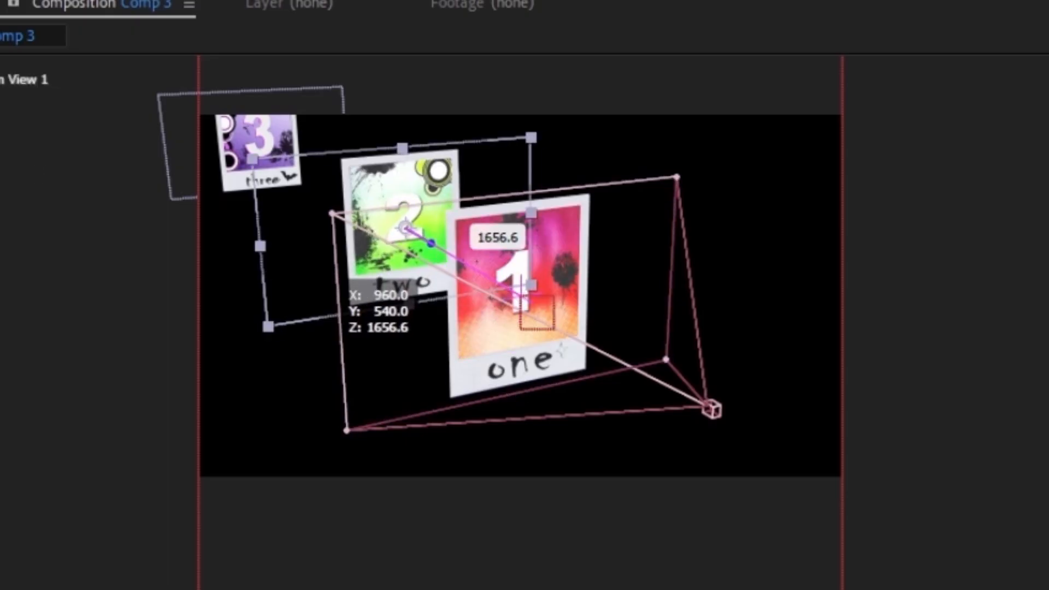
left_click(903, 362)
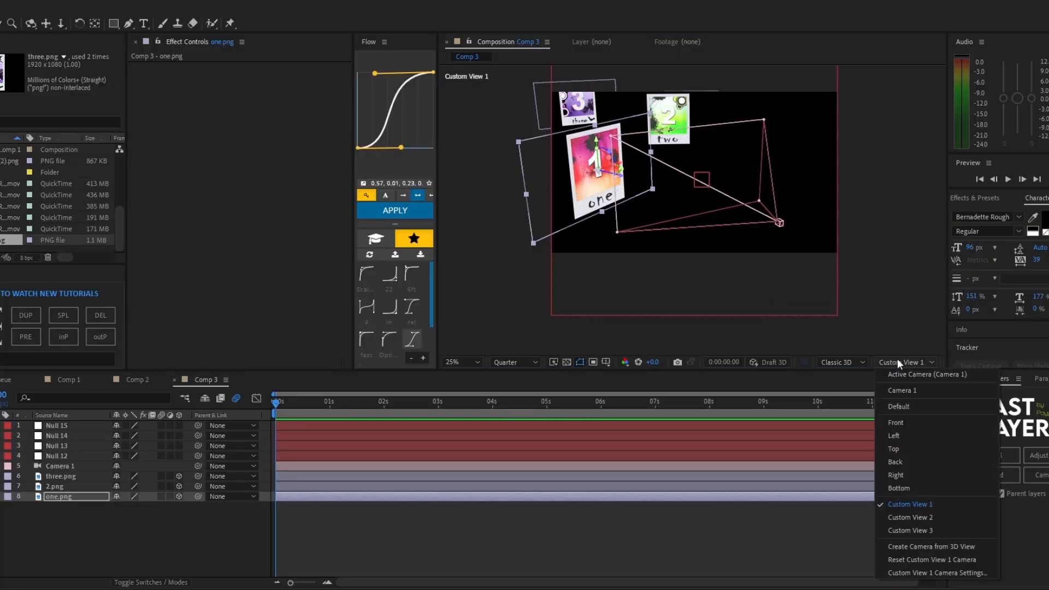
left_click(924, 374)
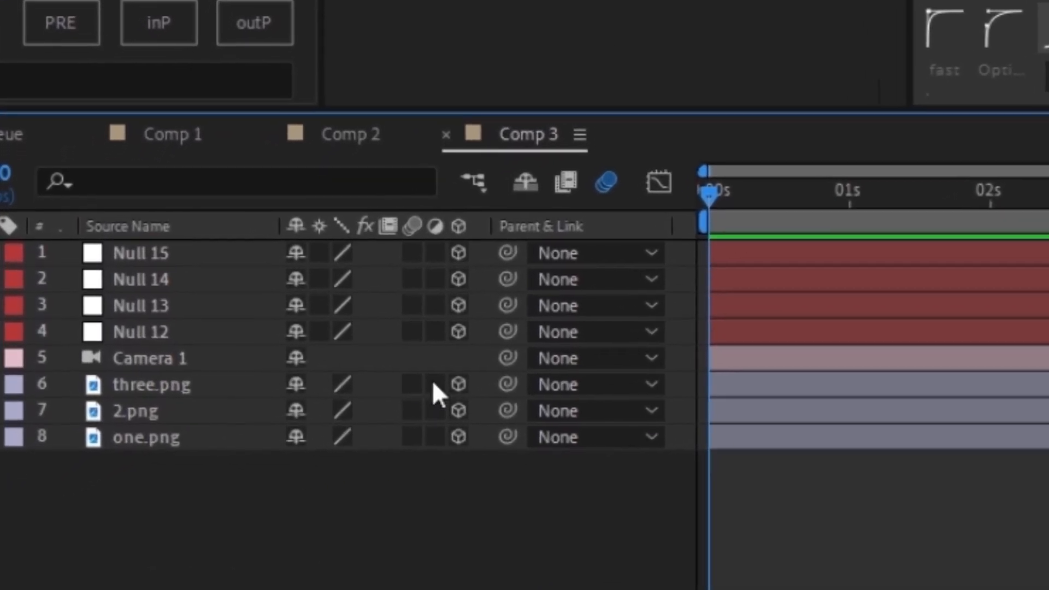
Pick-whip Camera 1 to Null 12 as its parent and expand Null 12's properties.
left_click(151, 358)
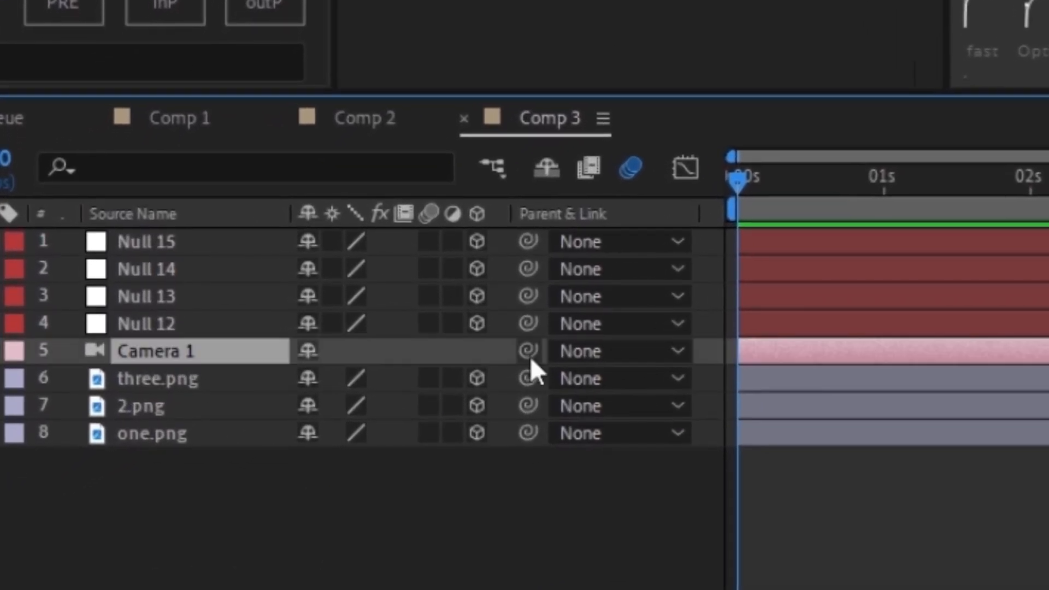
mouse_move(528, 351)
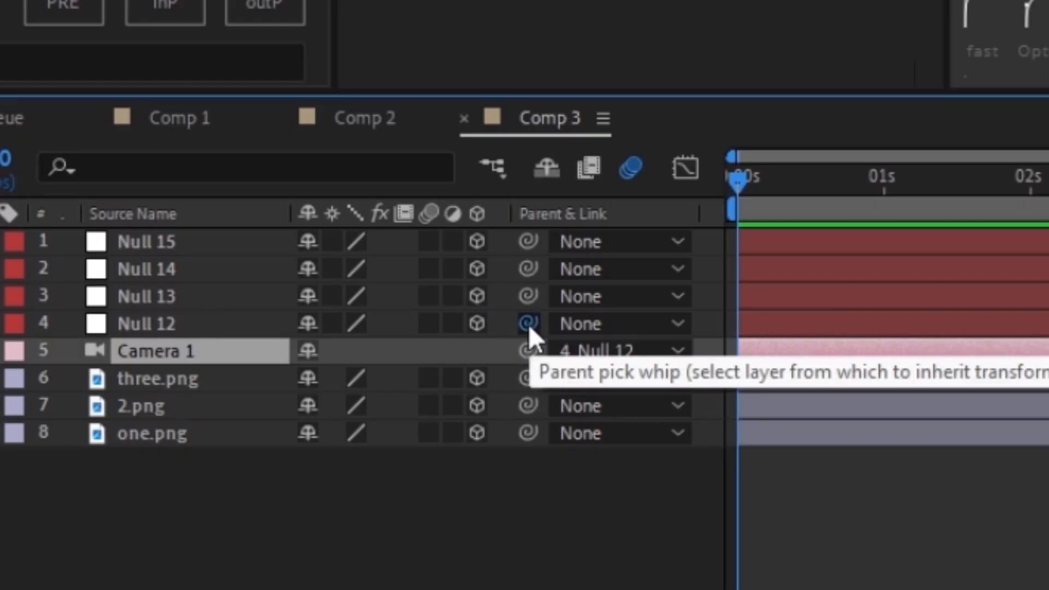
left_click_drag(528, 323, 512, 296)
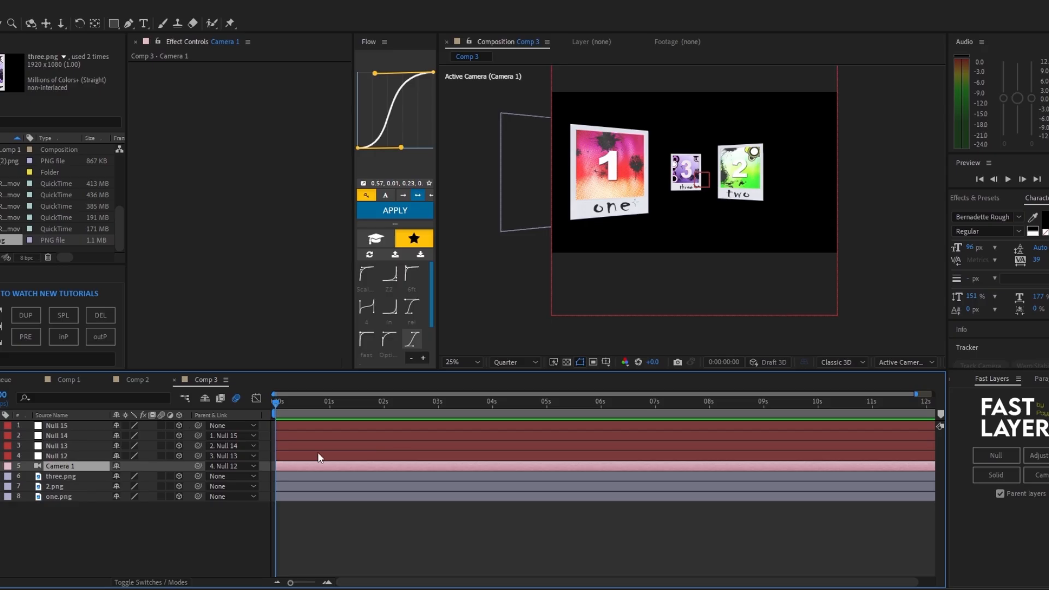
left_click(57, 456)
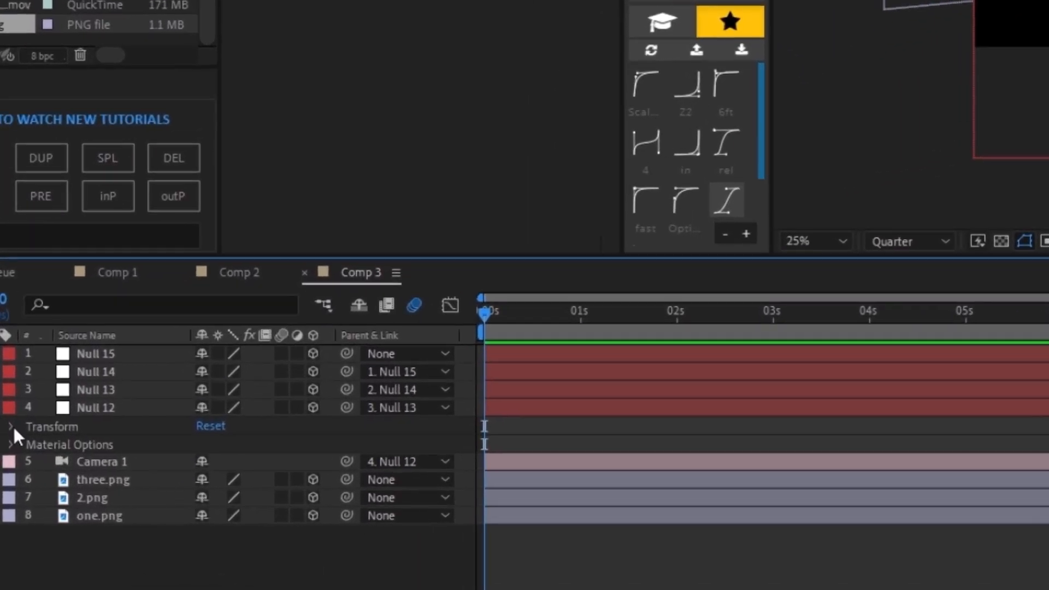
Reveal Null 12's transform properties and show its speed graph in the Graph Editor.
left_click(11, 426)
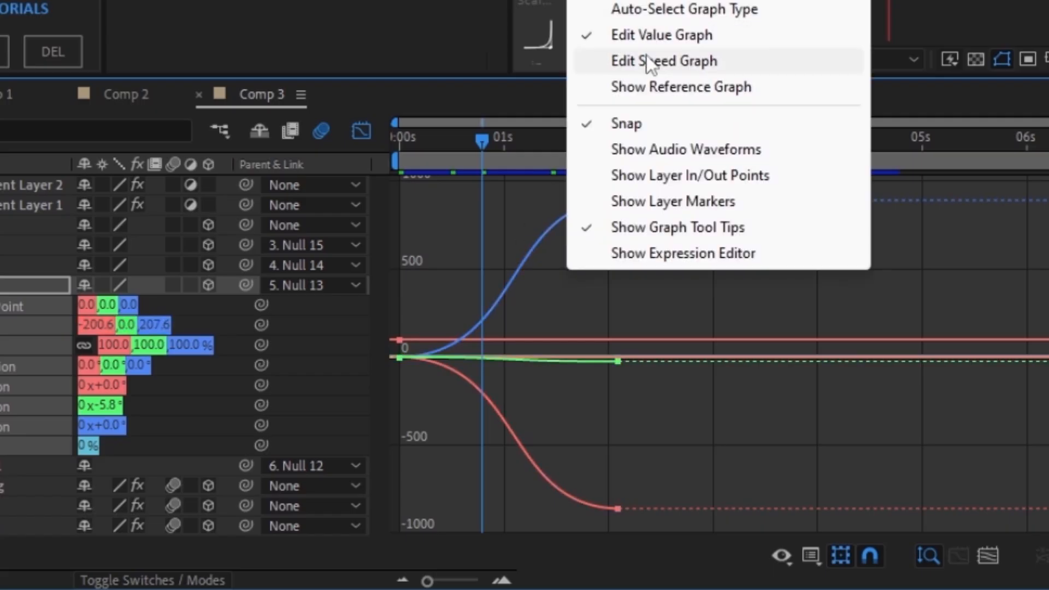
left_click(664, 60)
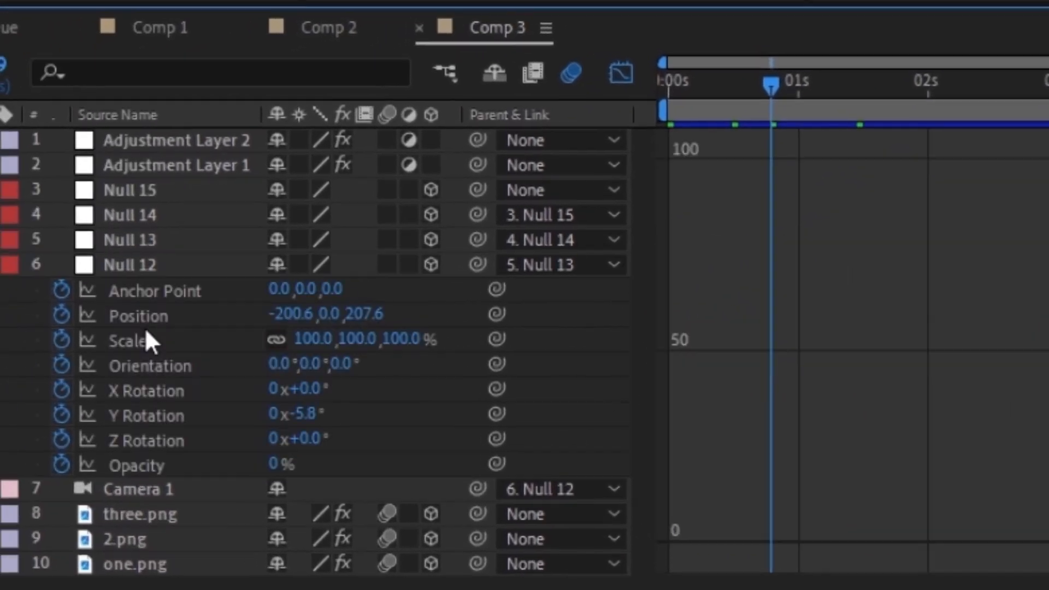
right_click(137, 316)
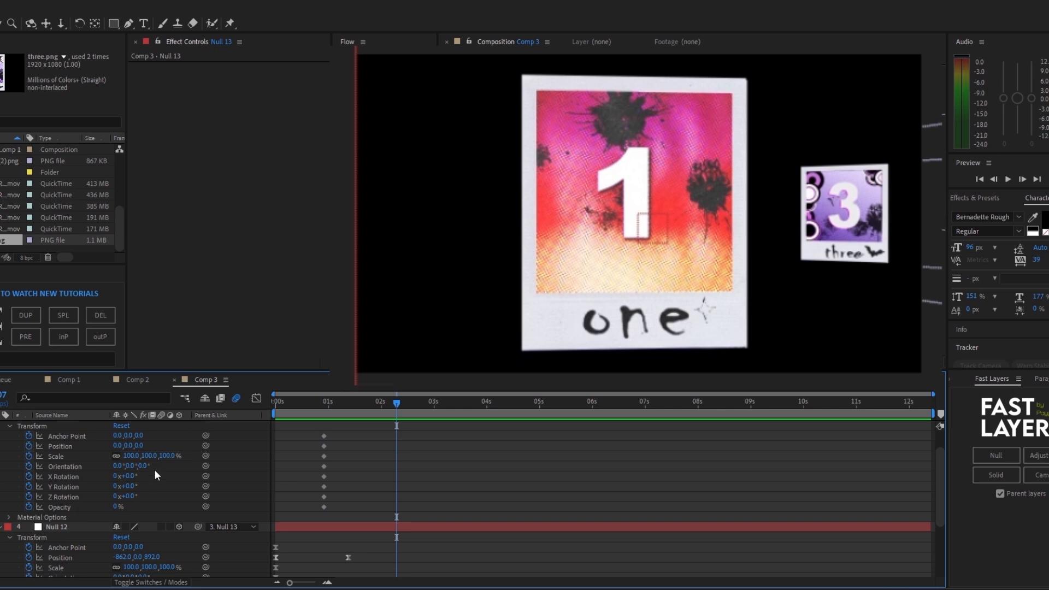
Drag Null 13's X Rotation to keyframe a tilt toward card two.
left_click(125, 486)
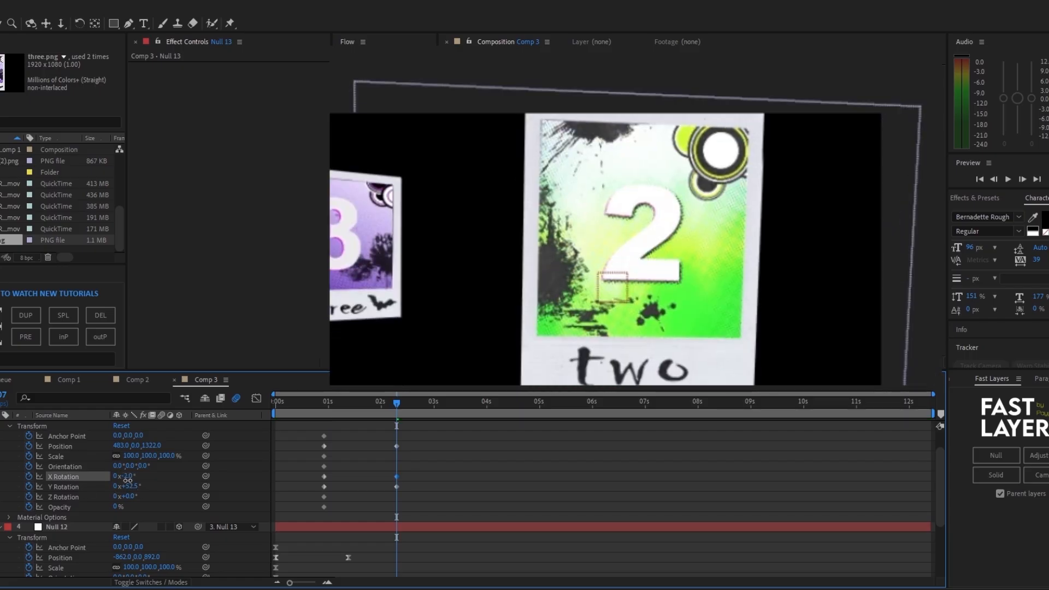
left_click_drag(124, 476, 134, 476)
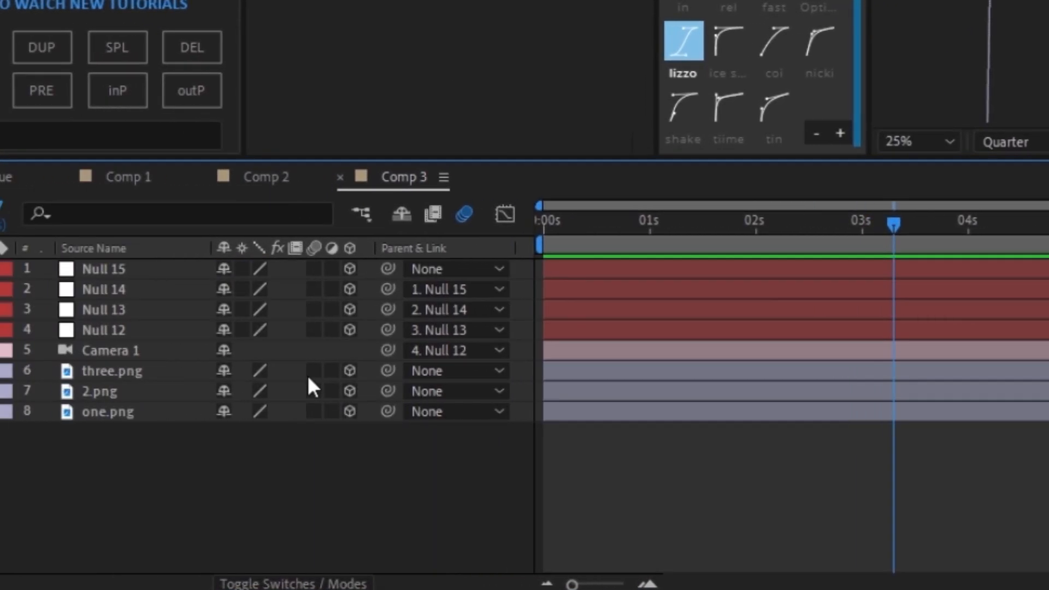
mouse_move(321, 378)
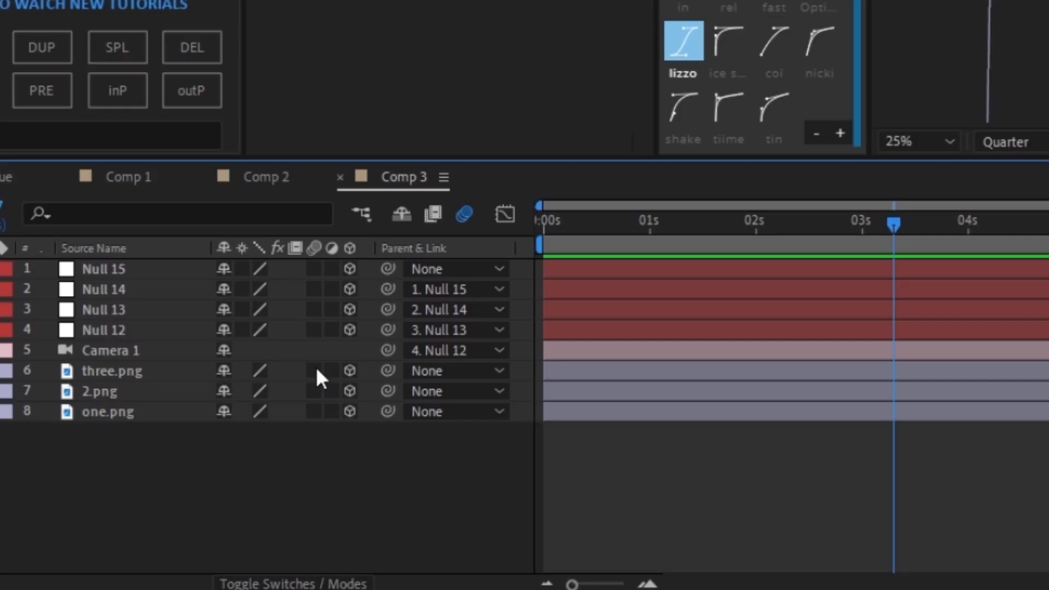
mouse_move(316, 372)
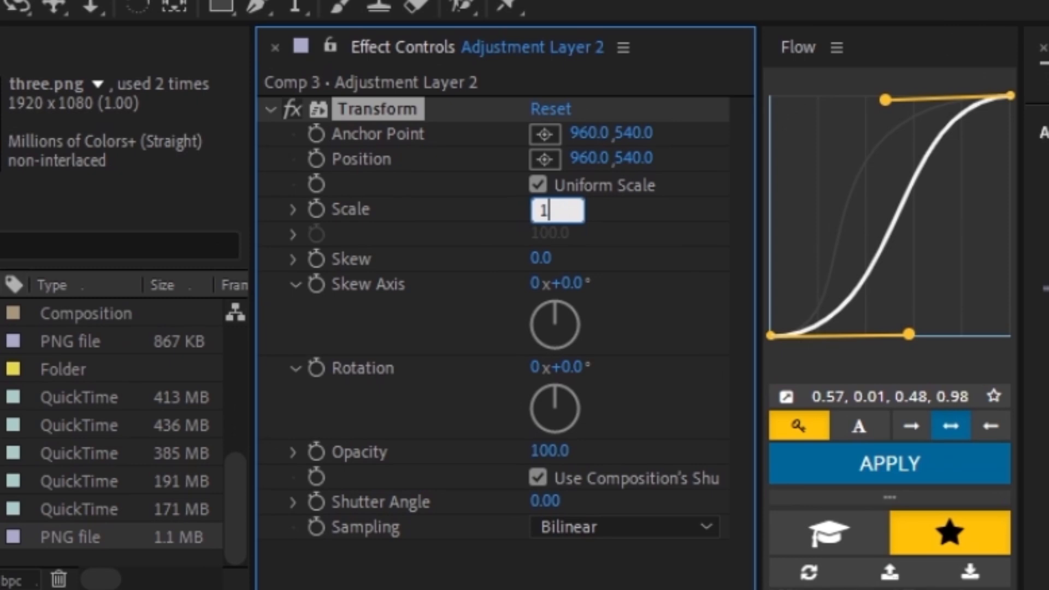
Enter a new uniform Scale value for the Transform effect on Adjustment Layer 2.
type("0")
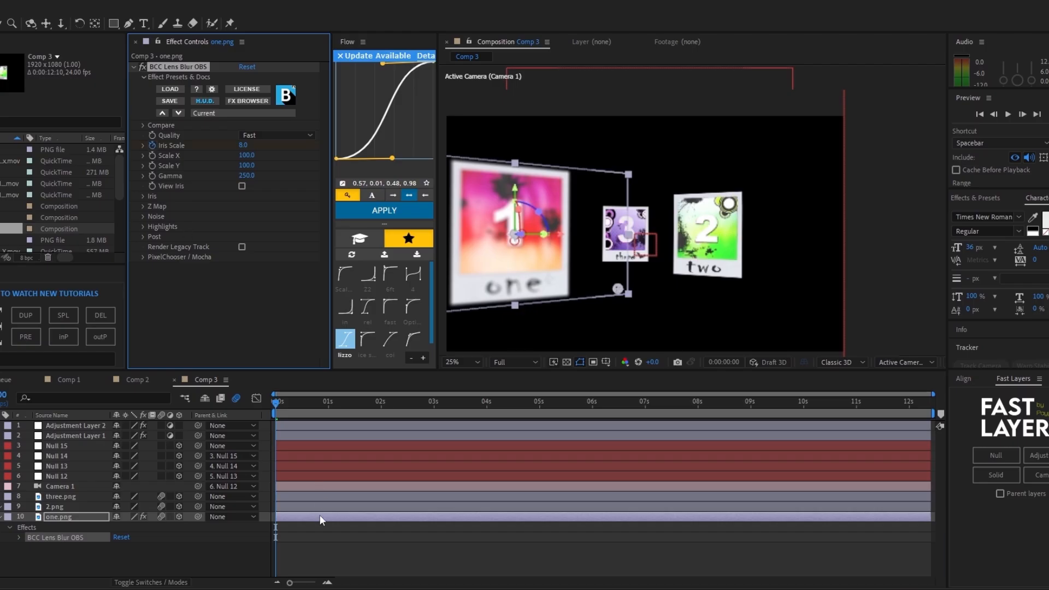
Select the one.png card to give it BCC Lens Blur OBS at Iris Scale 8.
left_click(340, 401)
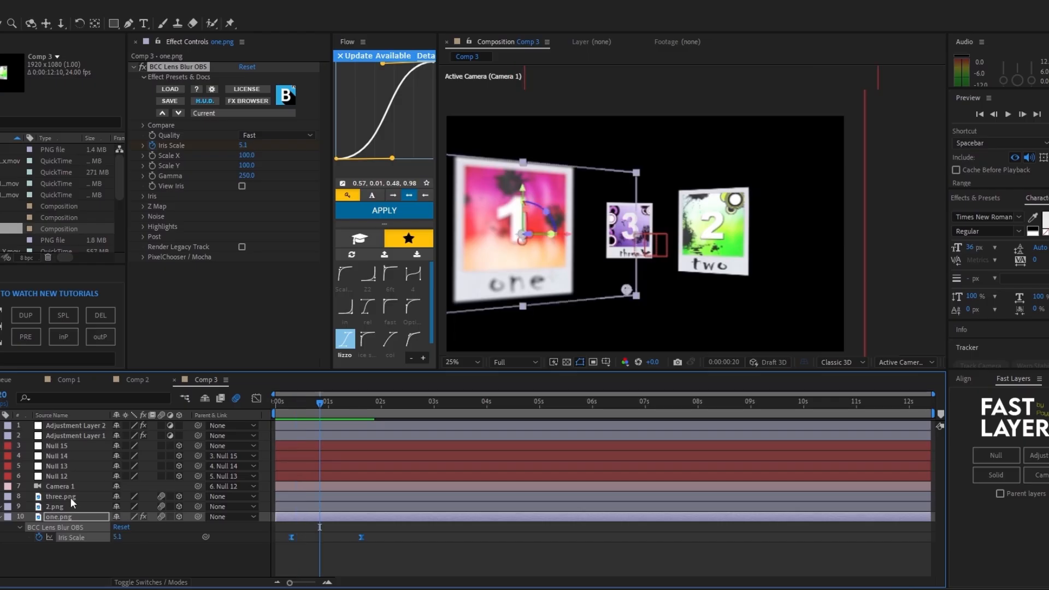
Select the 2.png card and its lens blur Iris Scale keyframes.
left_click(58, 507)
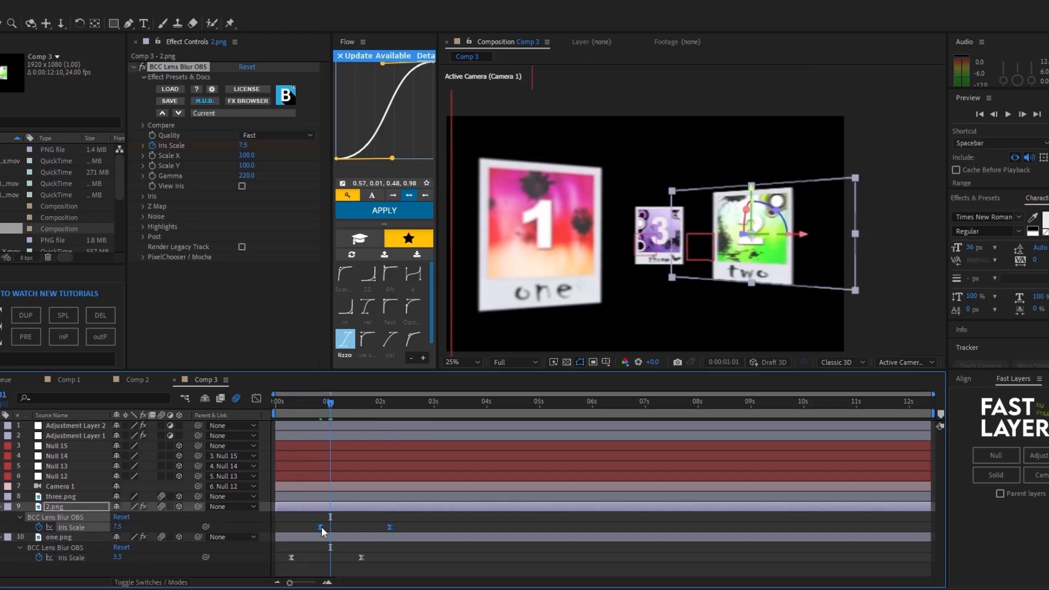
left_click(429, 401)
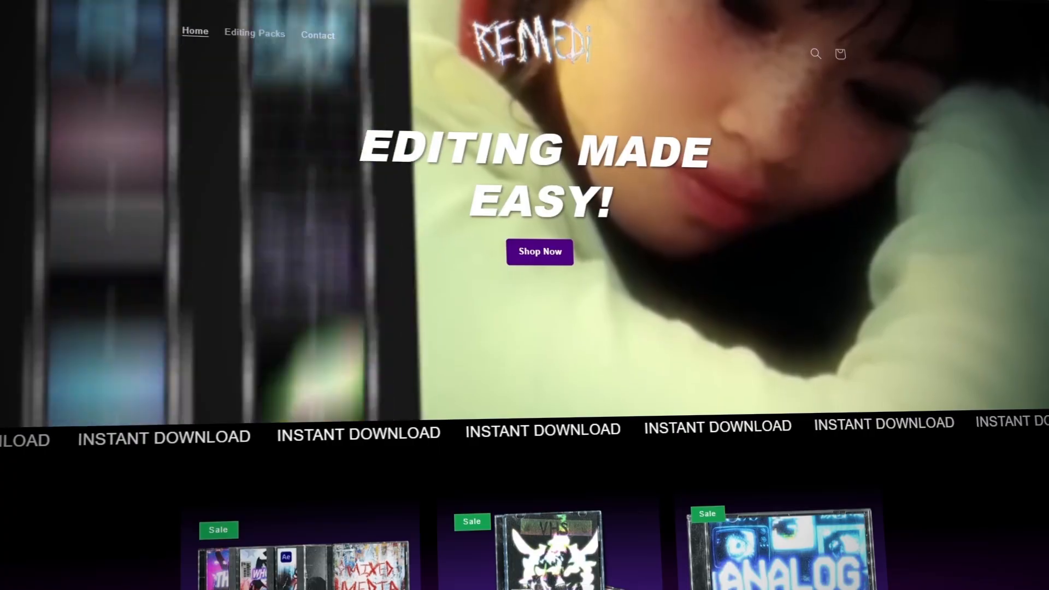
scroll("down", 3)
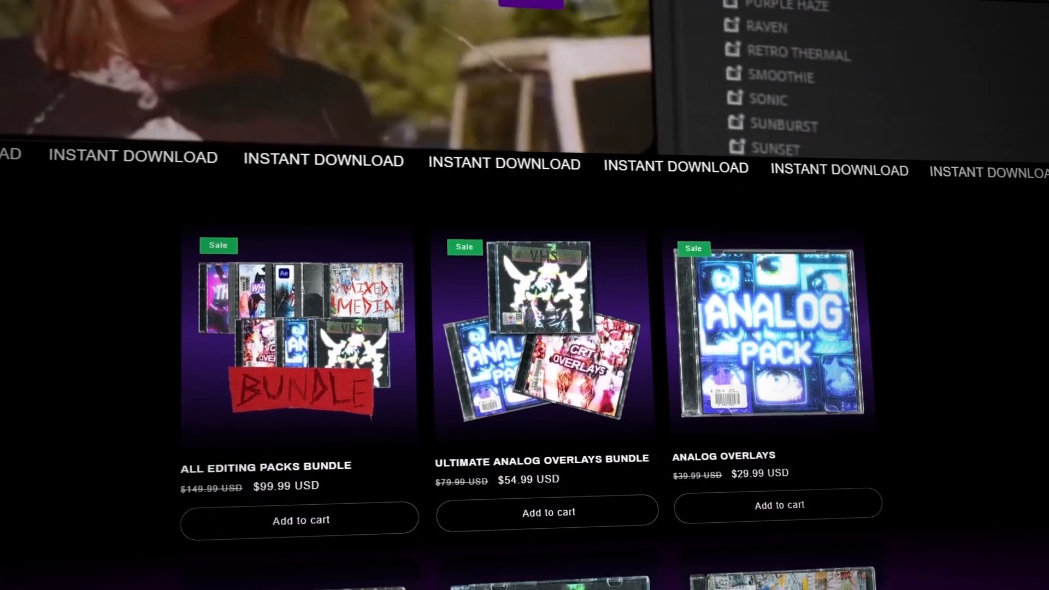
scroll("down", 3)
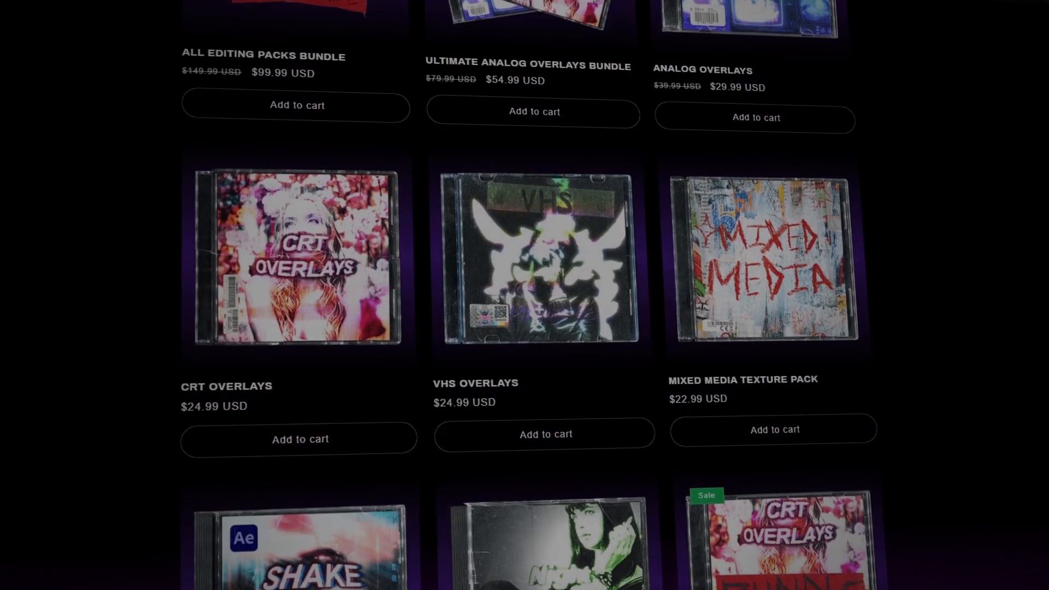